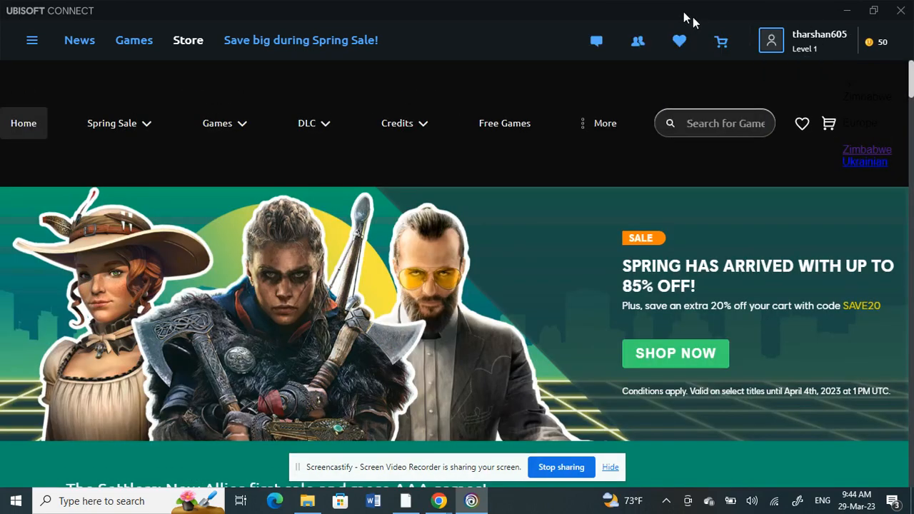
pyautogui.moveTo(432, 32)
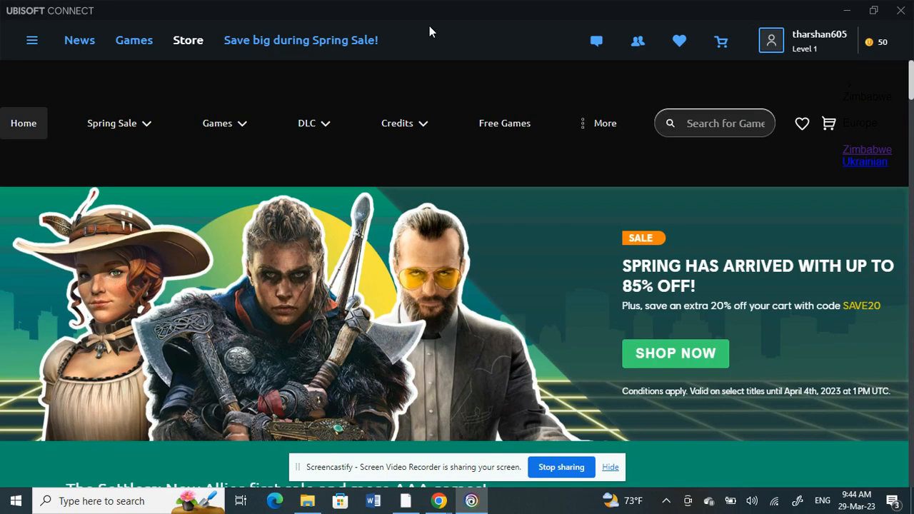
pyautogui.moveTo(150, 77)
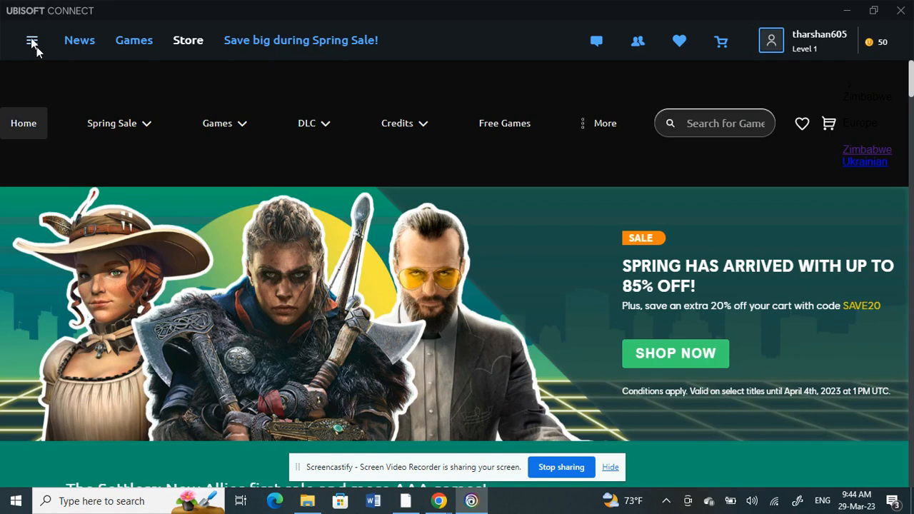
# - Open the Ubisoft Connect client Settings on the General preferences from the main menu
pyautogui.click(31, 40)
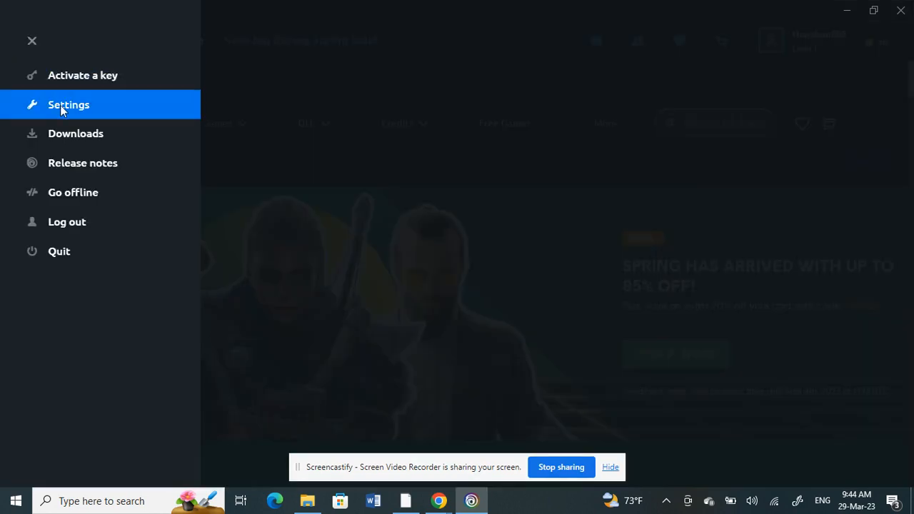
pyautogui.click(69, 106)
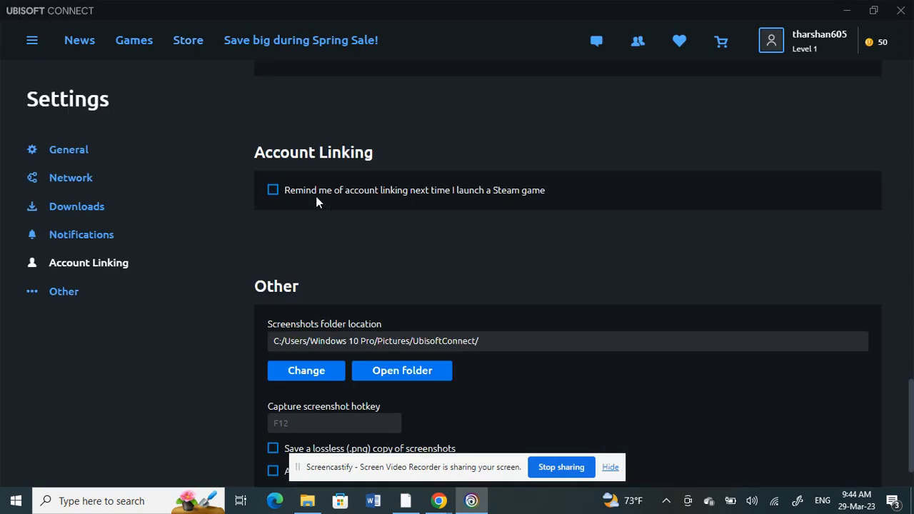
pyautogui.click(69, 150)
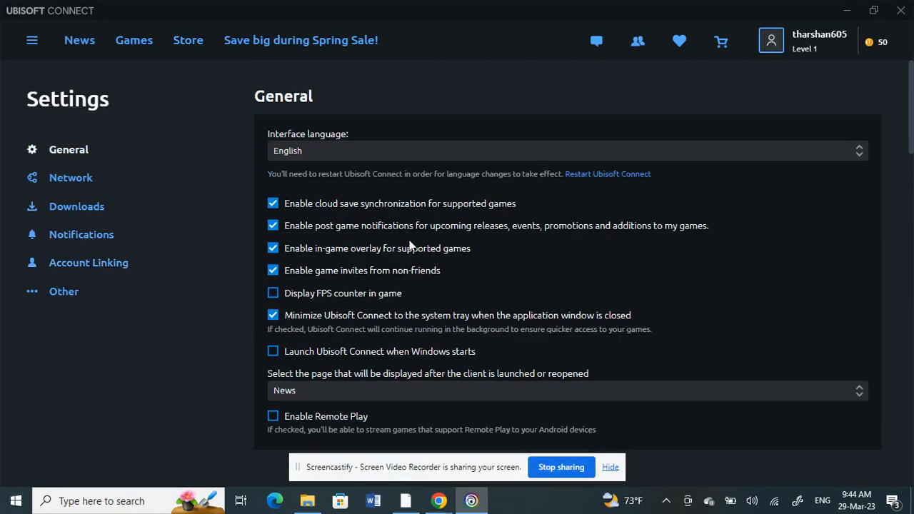
# - Scroll the Settings page past Notifications down to the Account Linking section
pyautogui.scroll(-3)
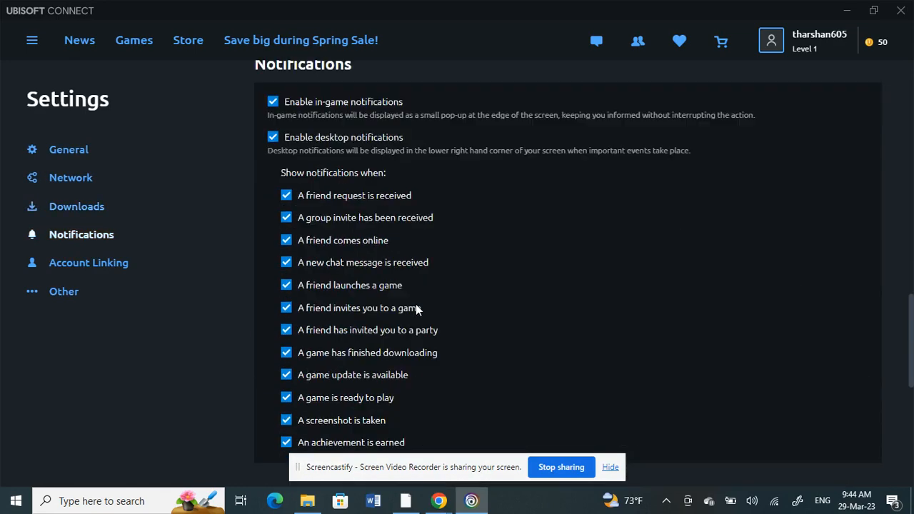
pyautogui.scroll(-3)
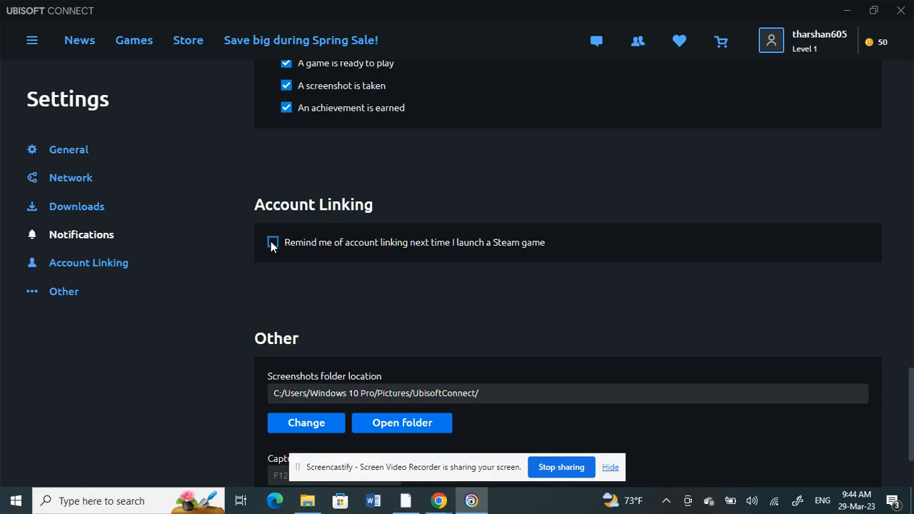
# - Enable 'Remind me of account linking next time I launch a Steam game'
pyautogui.click(273, 243)
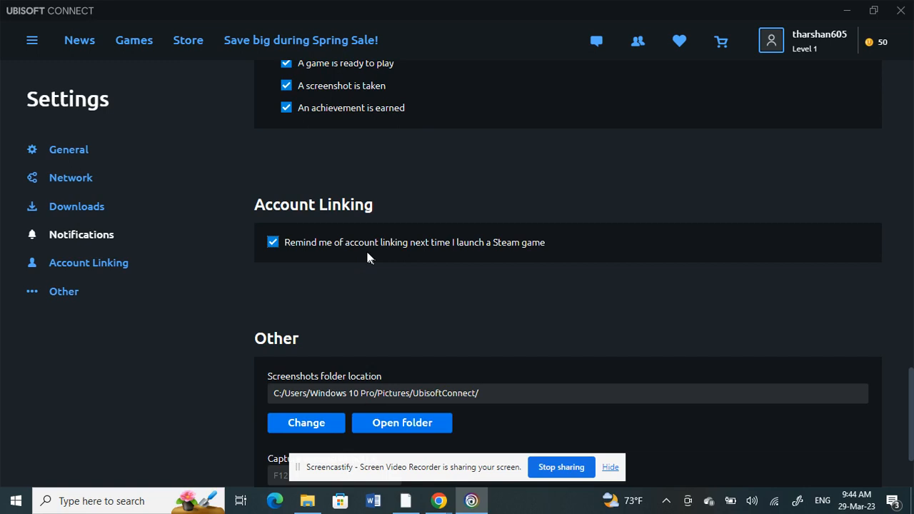
pyautogui.moveTo(457, 461)
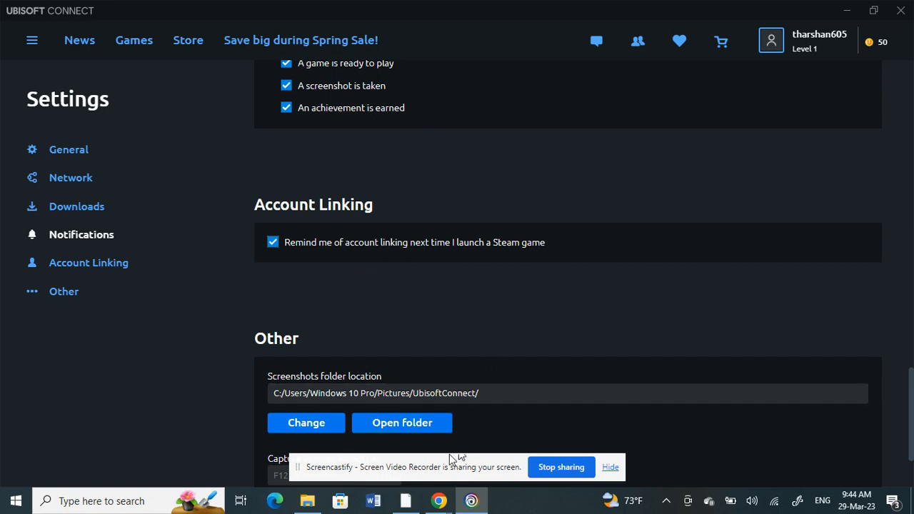
pyautogui.moveTo(451, 461)
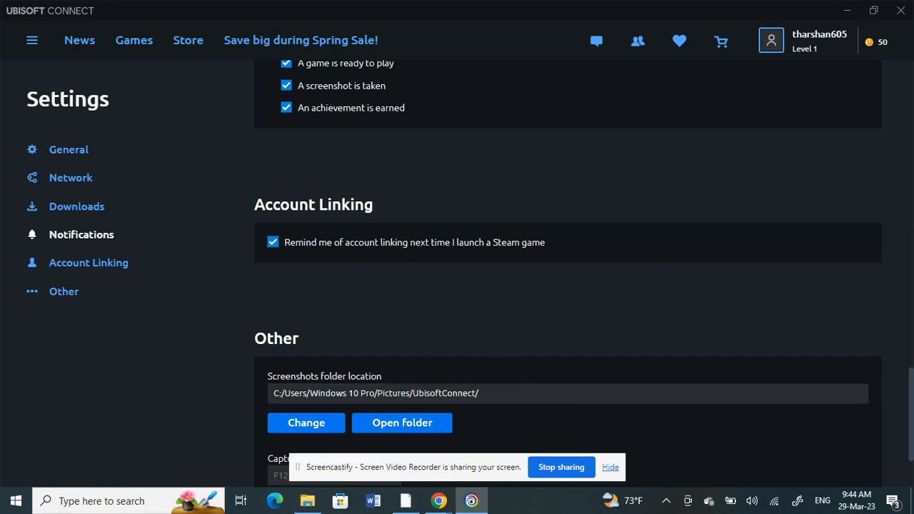